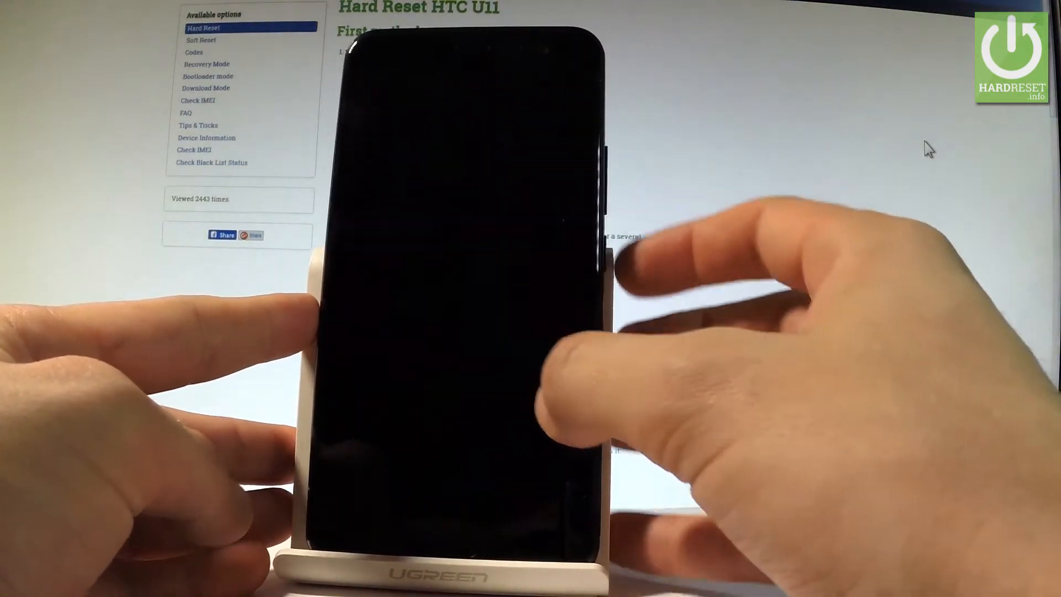
Hold Power and Volume Down on the dark phone until the HTC logo appears
left_click(608, 251)
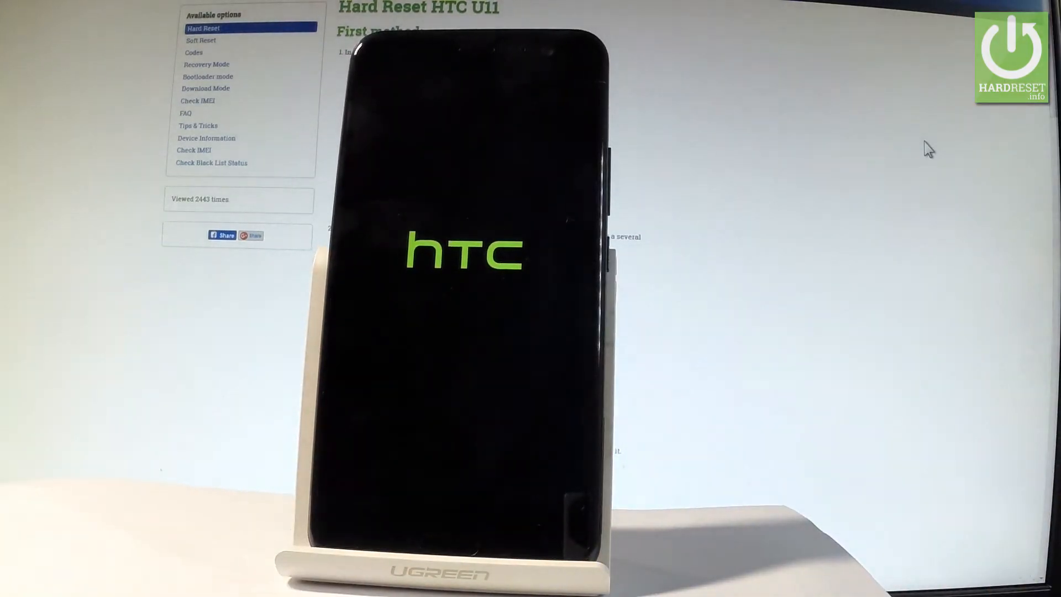